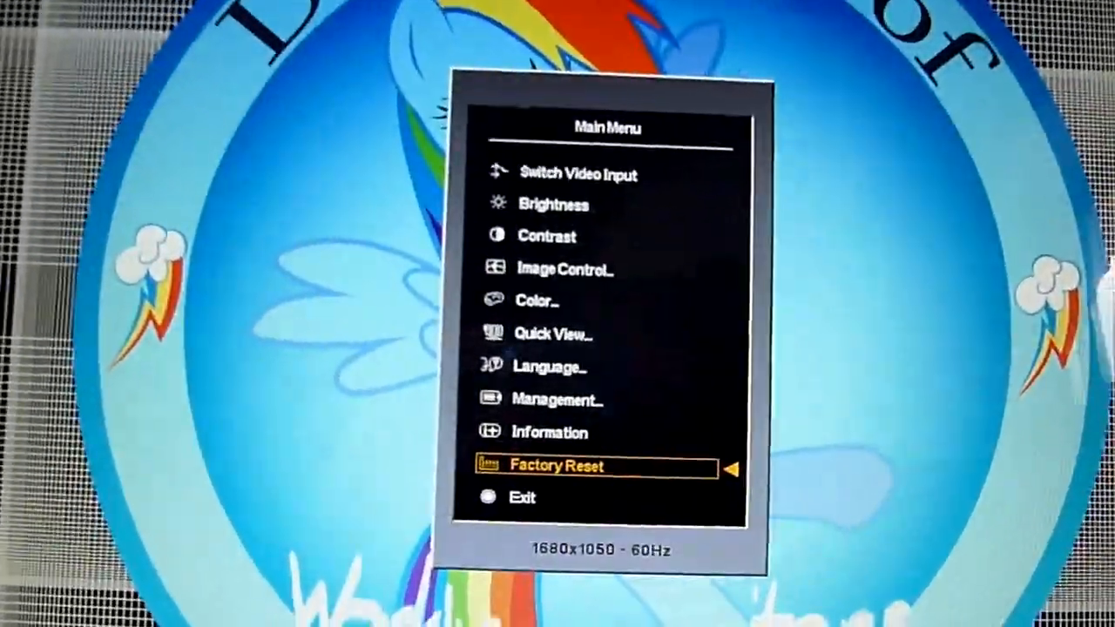
# - Run Factory Reset from the OSD Main Menu to restore default monitor settings
pyautogui.press('up')
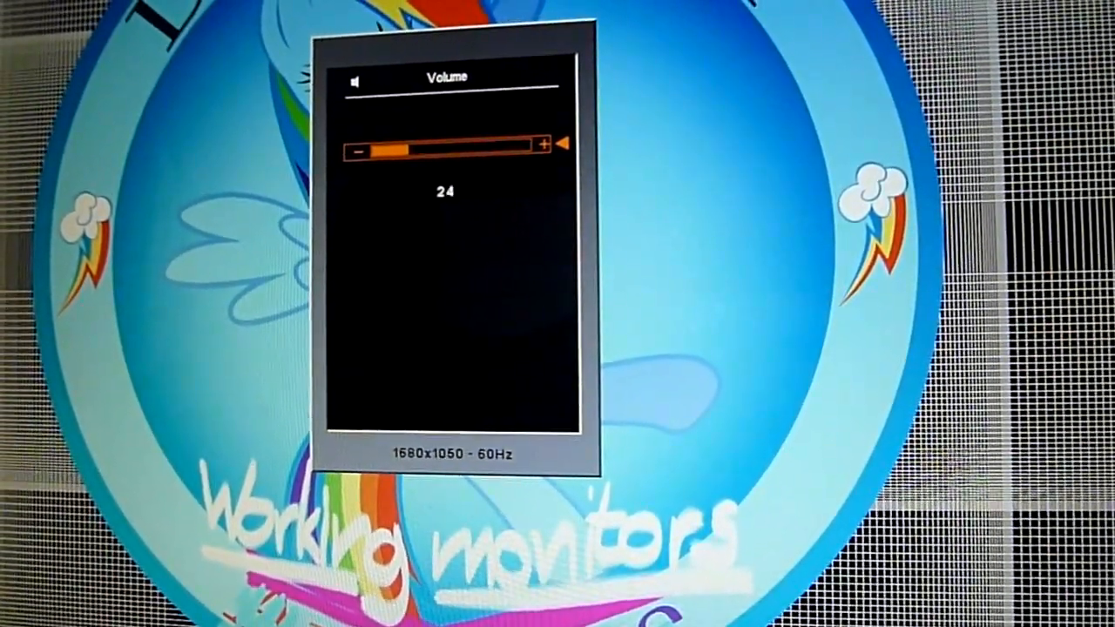
# - Lower the monitor volume on the Volume screen from 24 to 10
pyautogui.click(359, 149)
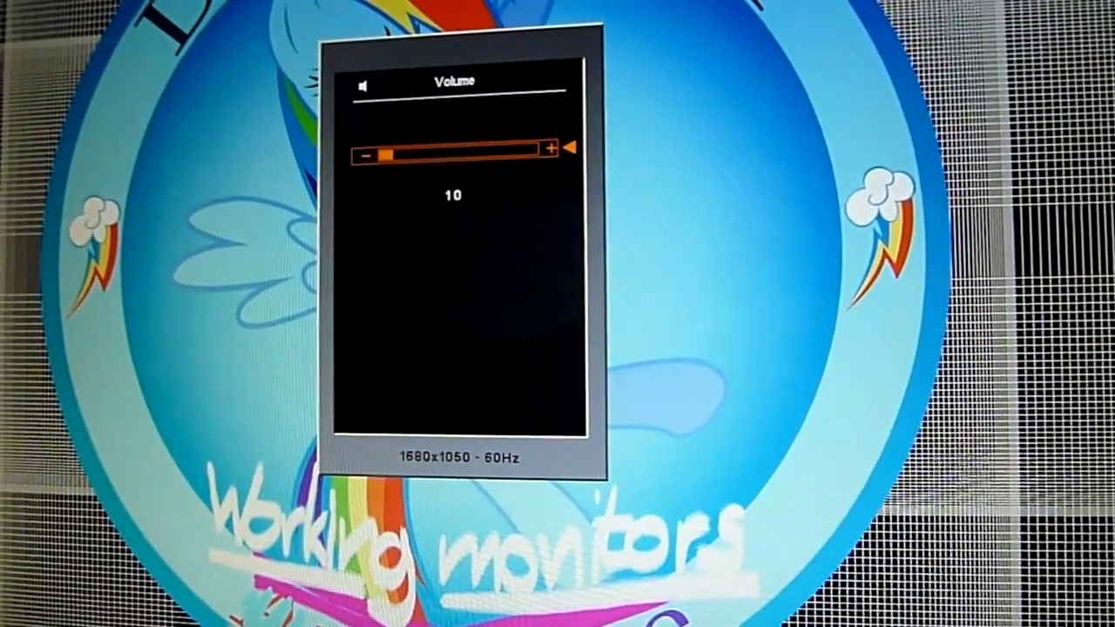